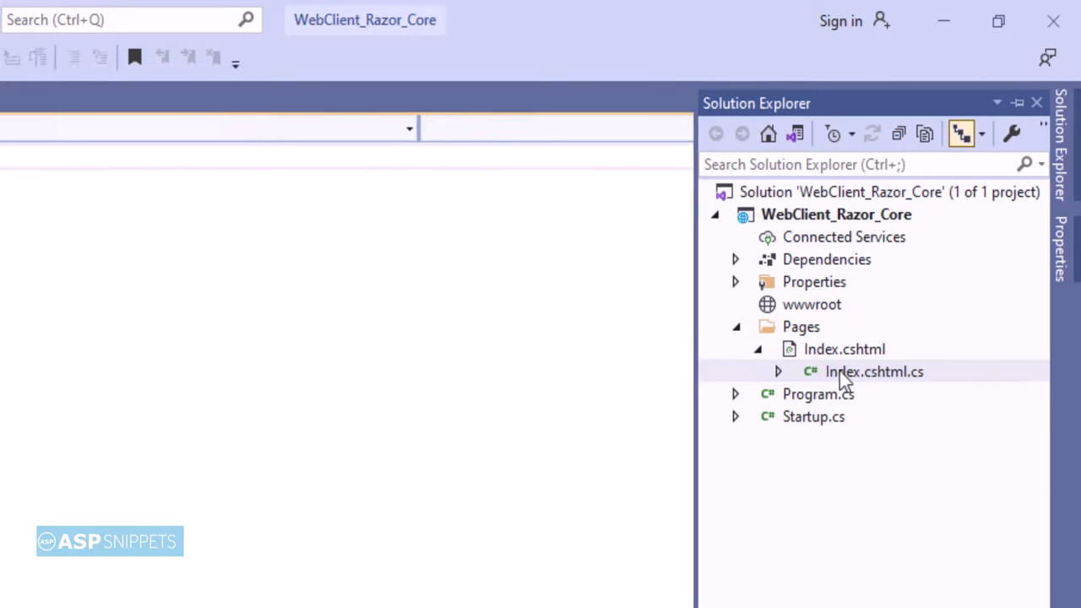
Open Index.cshtml.cs from Solution Explorer and add 'using System.Net;' to its directives
double_click(875, 372)
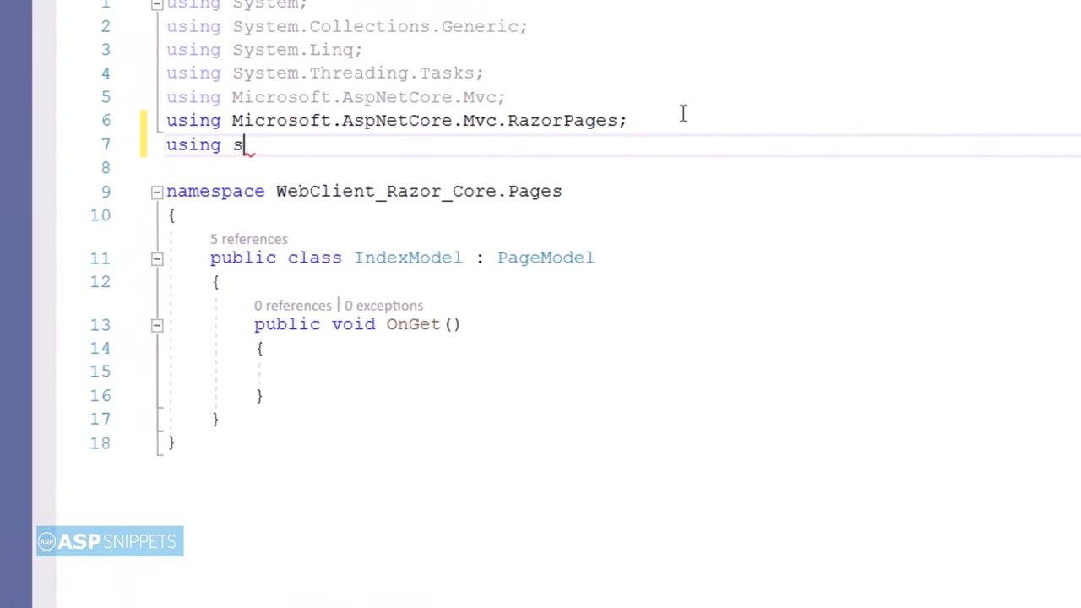
type("ystem.Net")
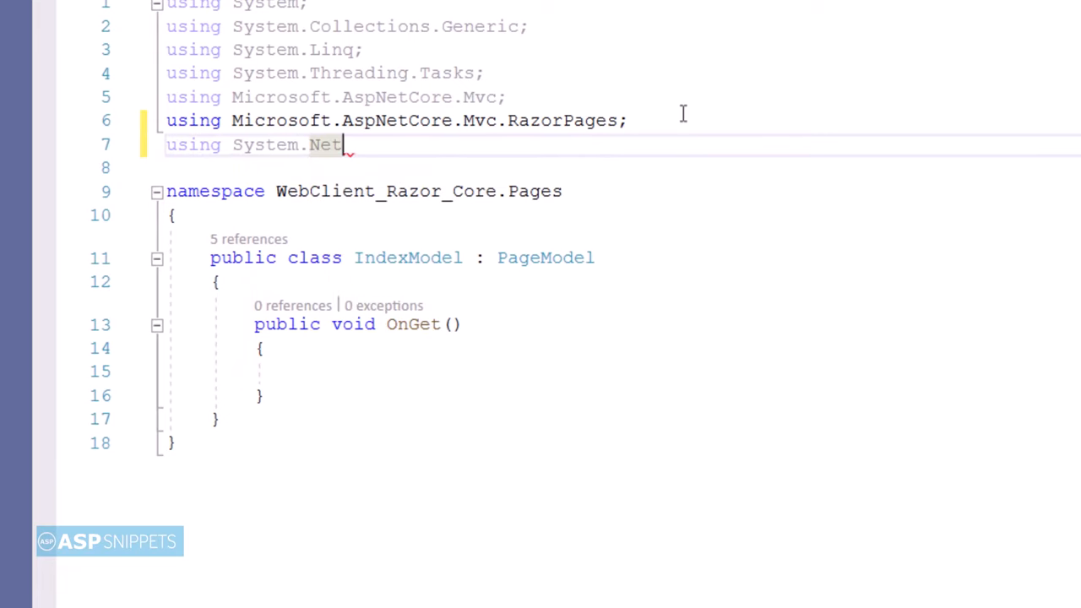
type(";")
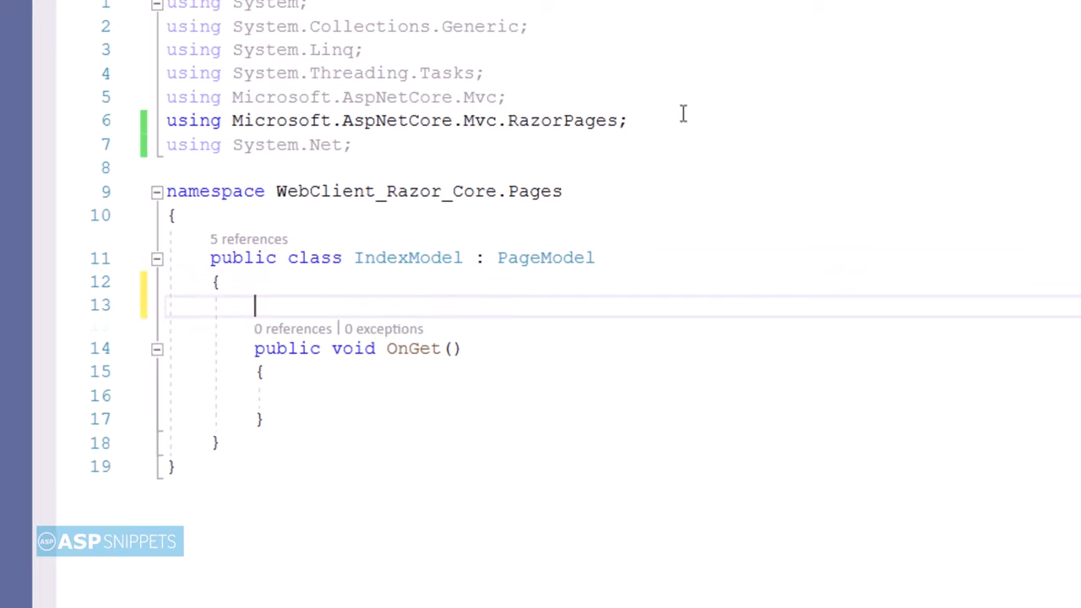
Declare 'public string Message { get; set; }' in IndexModel above OnGet
type("p")
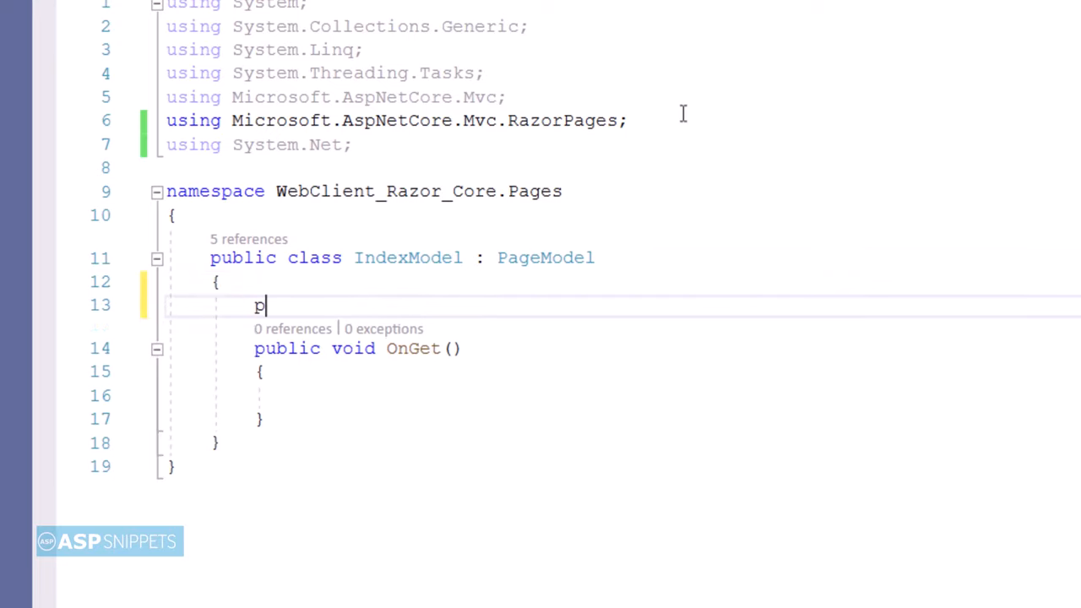
type("ublic string Me")
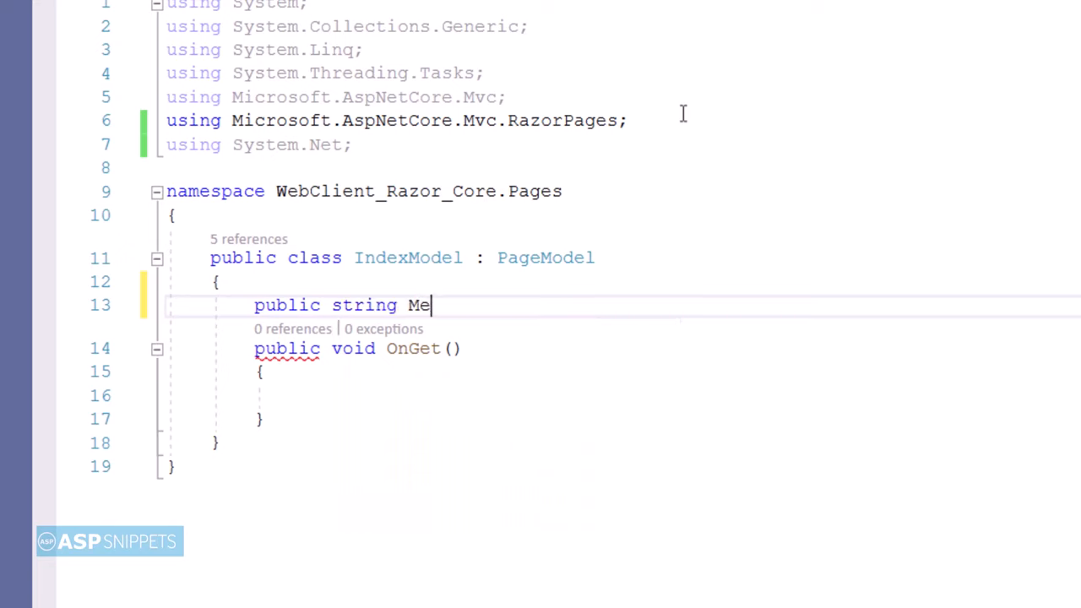
type("ssage")
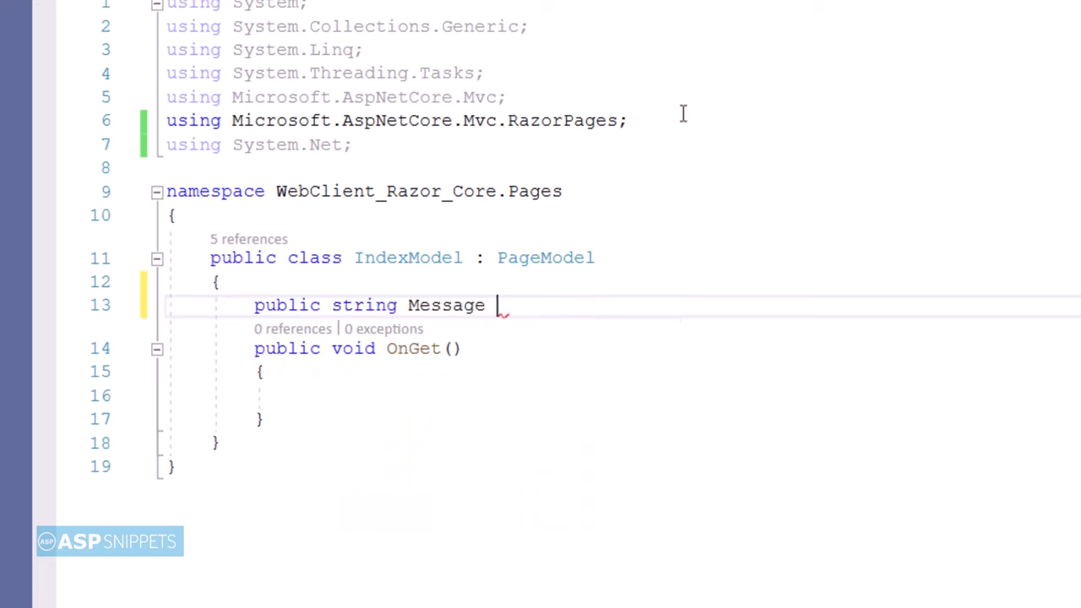
type("{ get; set;")
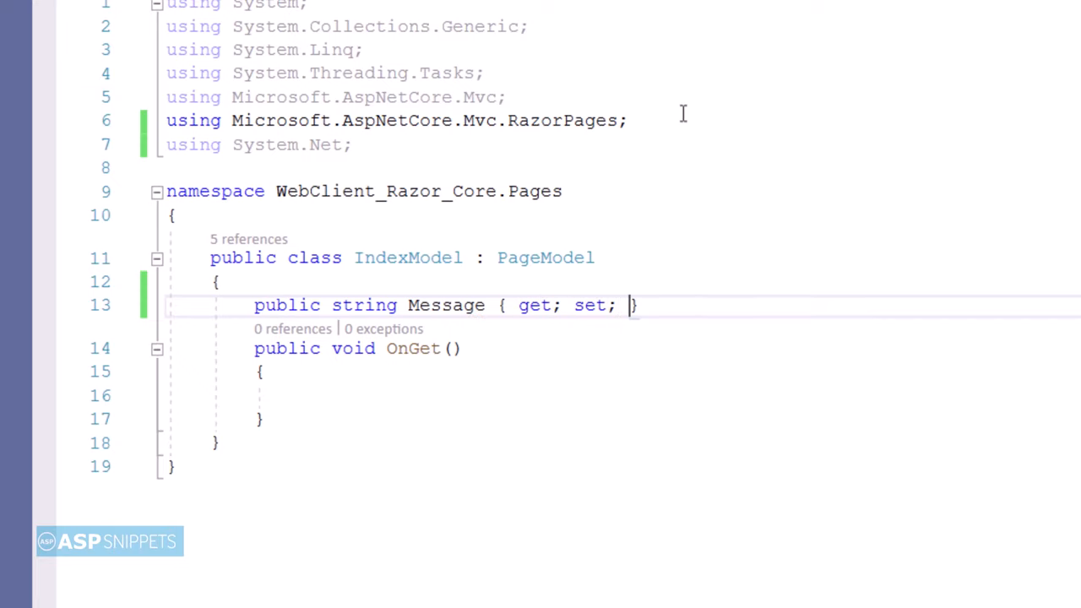
key("enter")
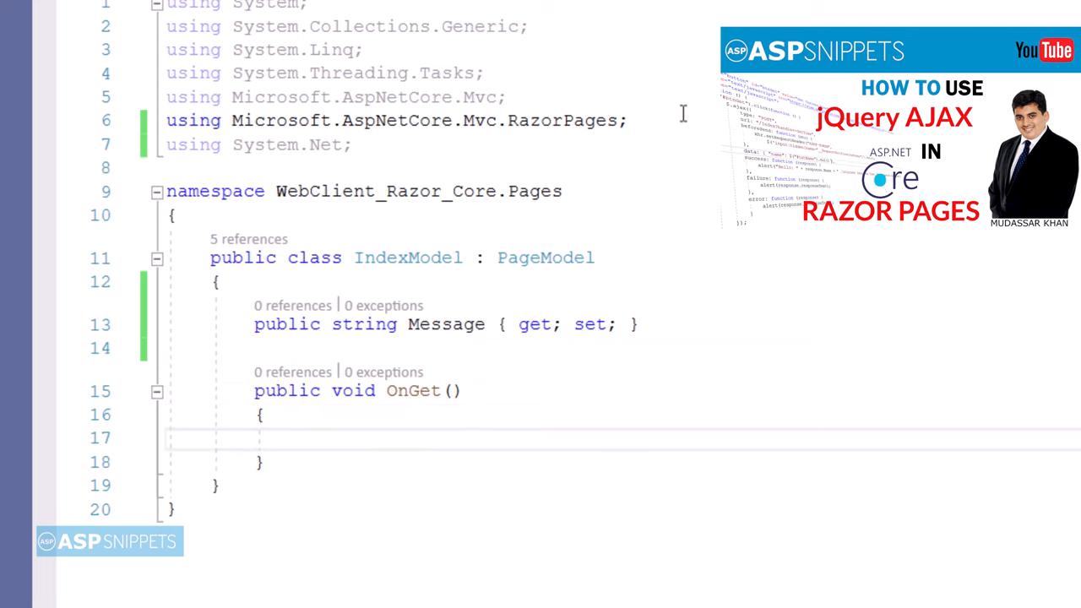
Set ServicePointManager.Expect100Continue = true as the first statement in OnGet
type("servi")
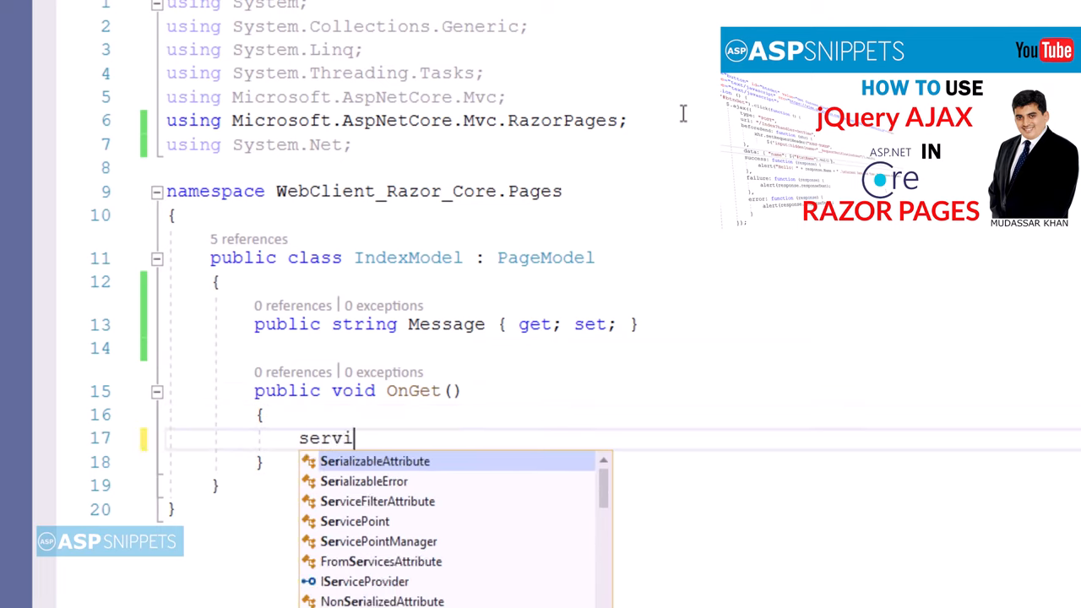
type("cepo")
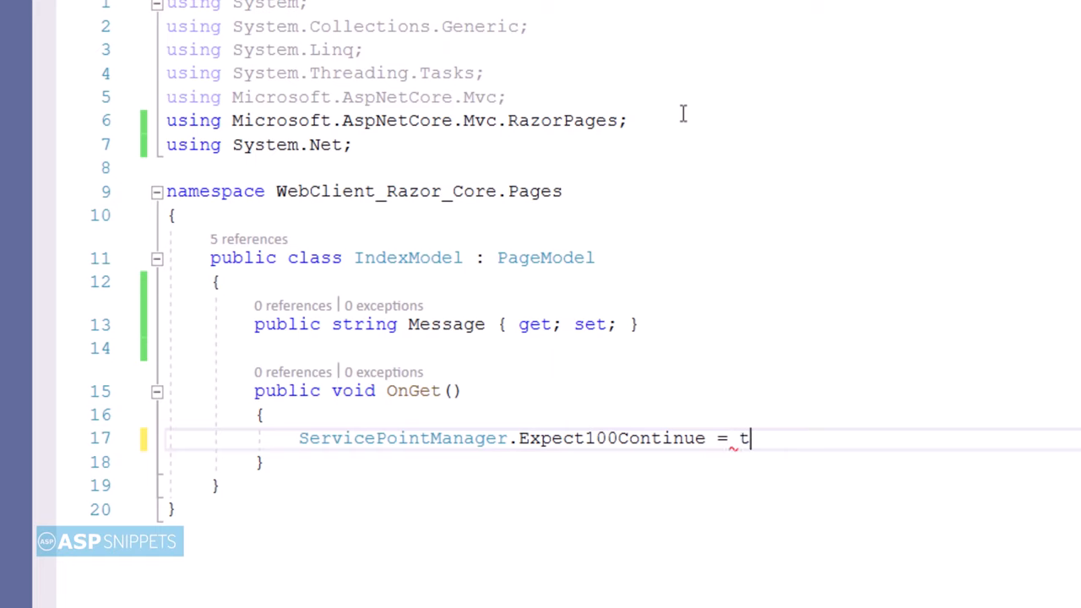
type("rue;")
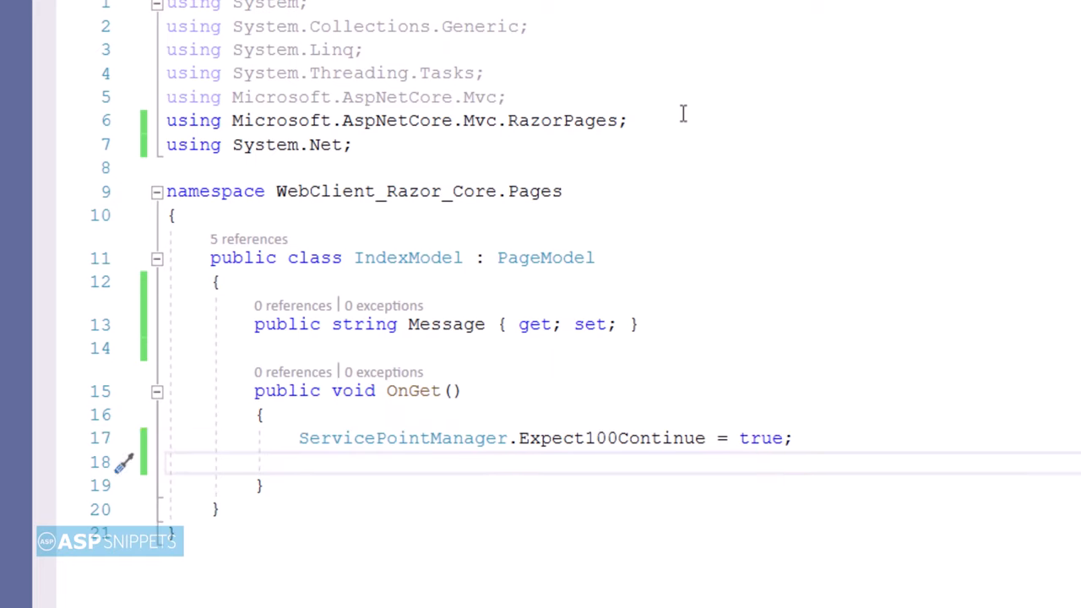
left_click(297, 463)
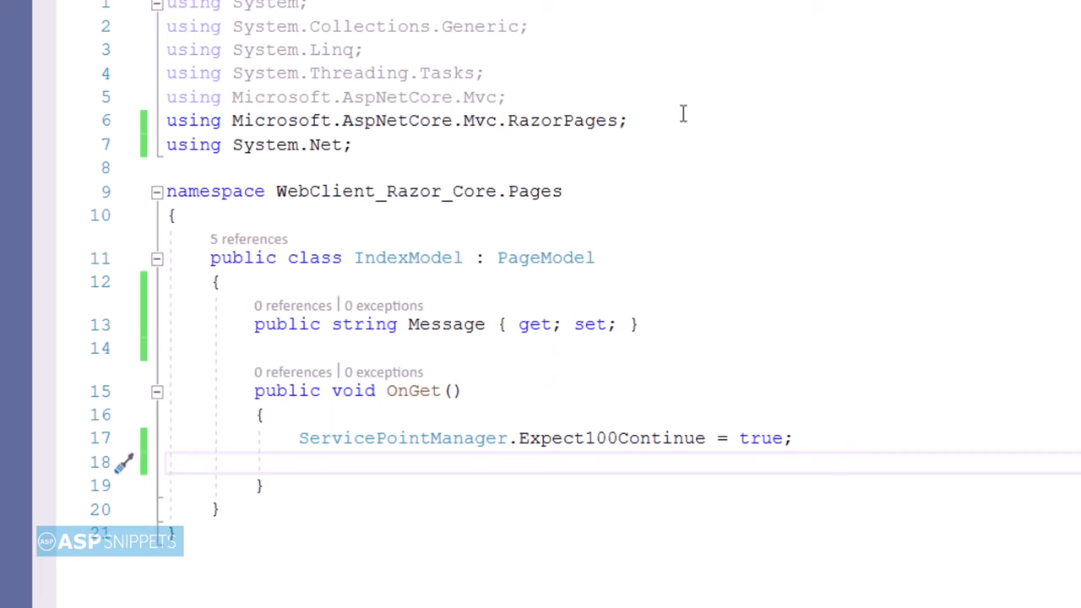
Set ServicePointManager.SecurityProtocol to SecurityProtocolType.Tls12 on the next line
type("s")
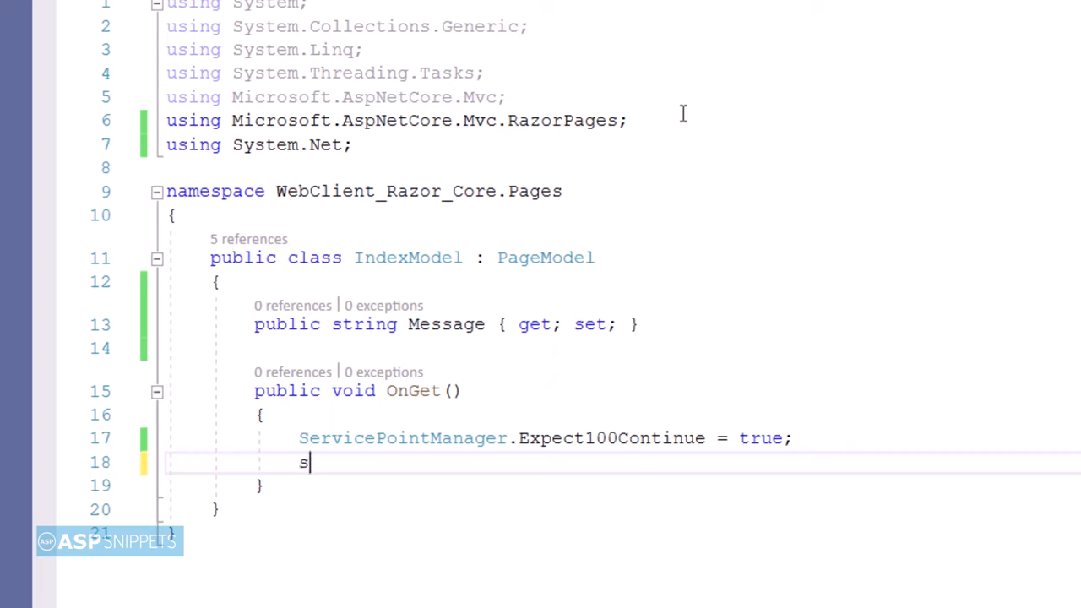
type("ServicePointManager.SecurityProtocol =")
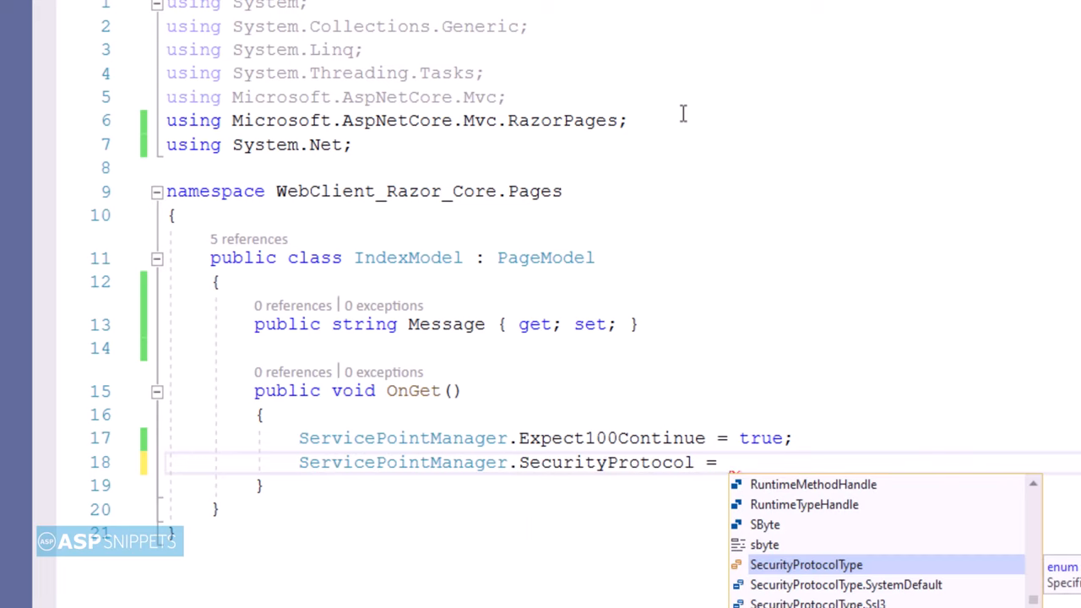
type("SecurityProtocolType.Tls12;")
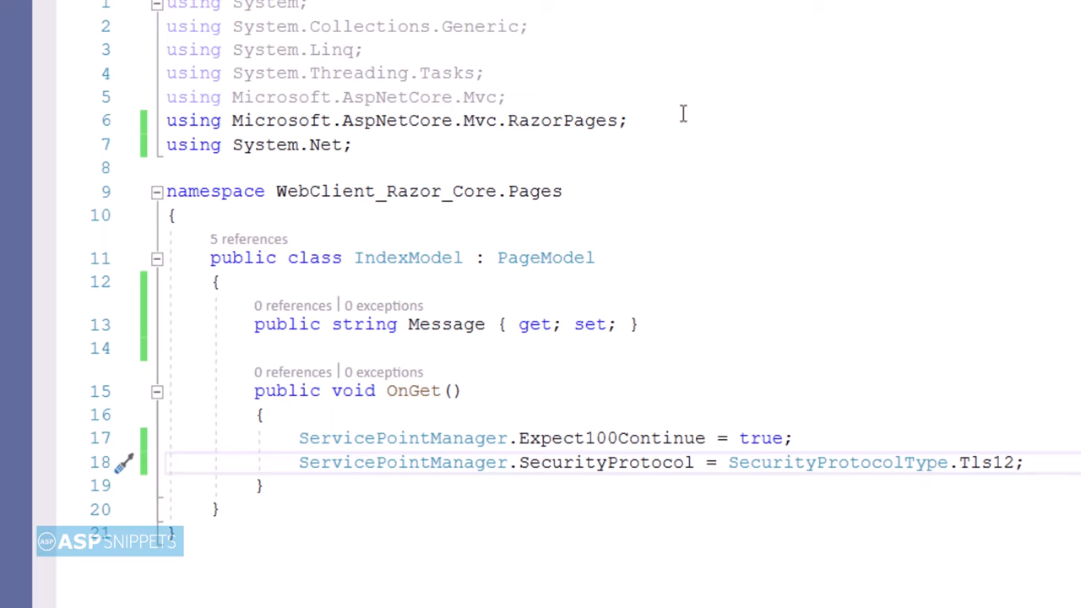
left_click(1024, 463)
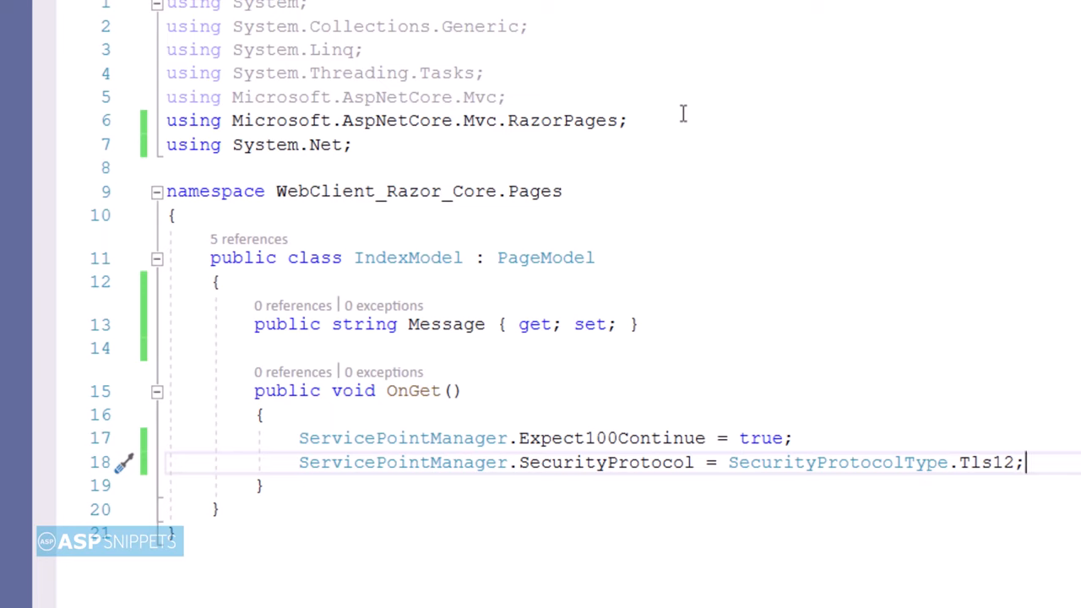
type("str")
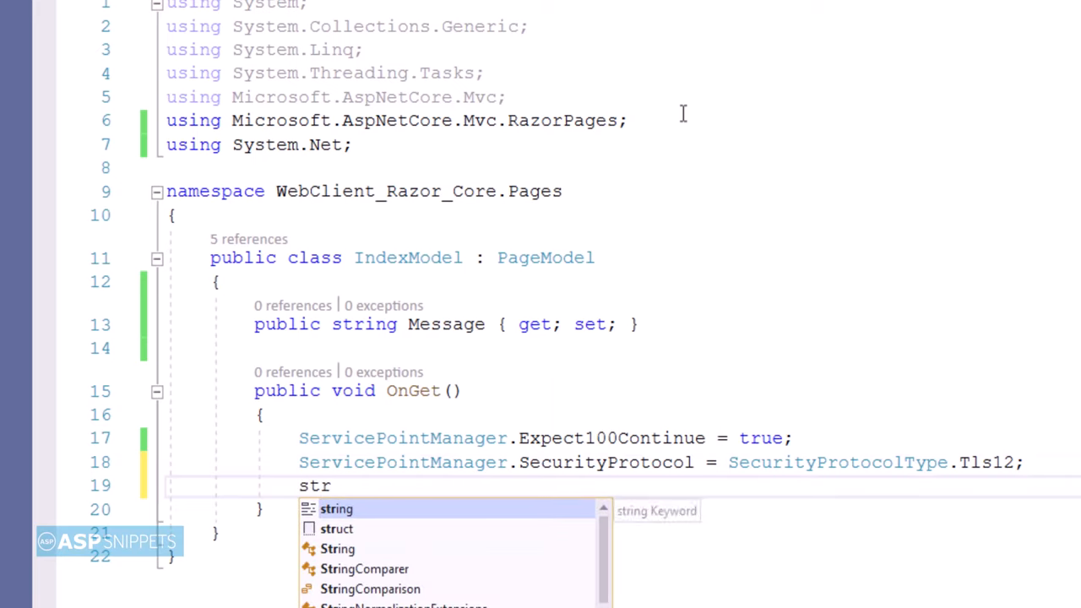
Declare string json as new WebClient().DownloadString of a raw GitHub URL
type("ing json")
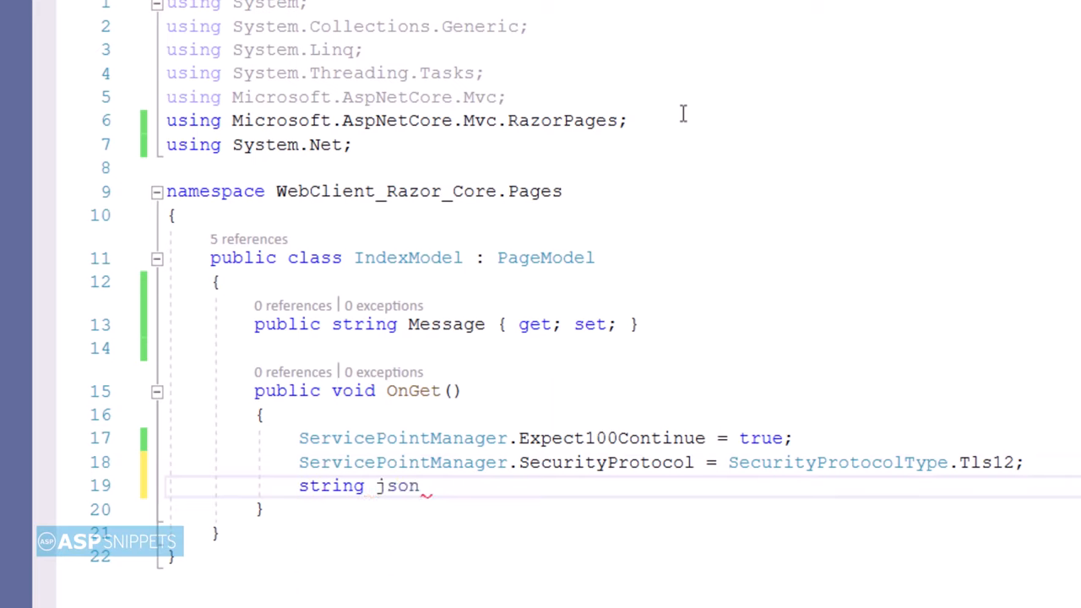
type("= new")
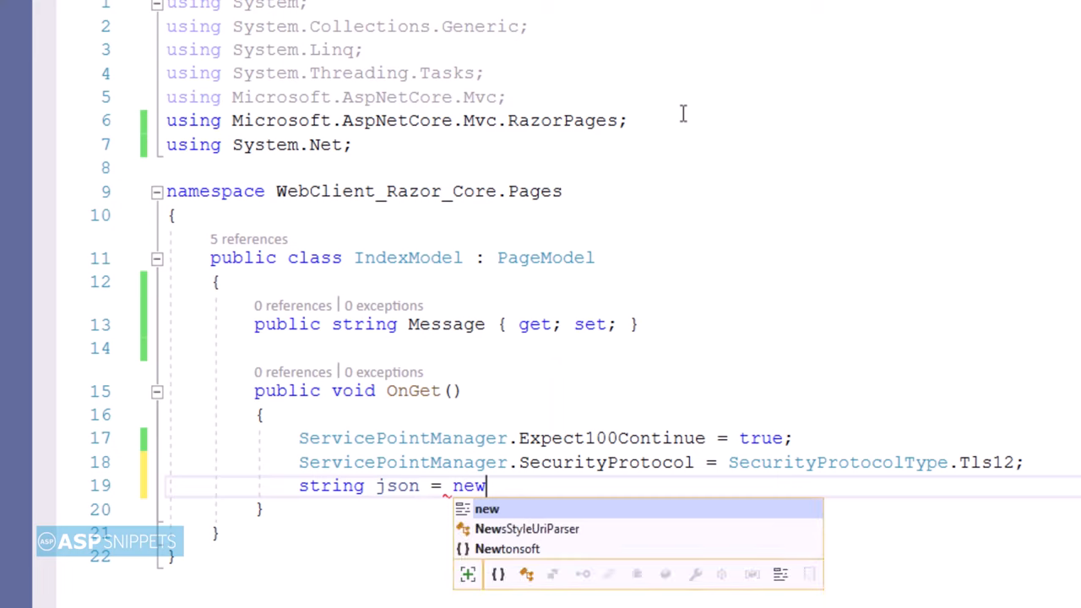
type("we")
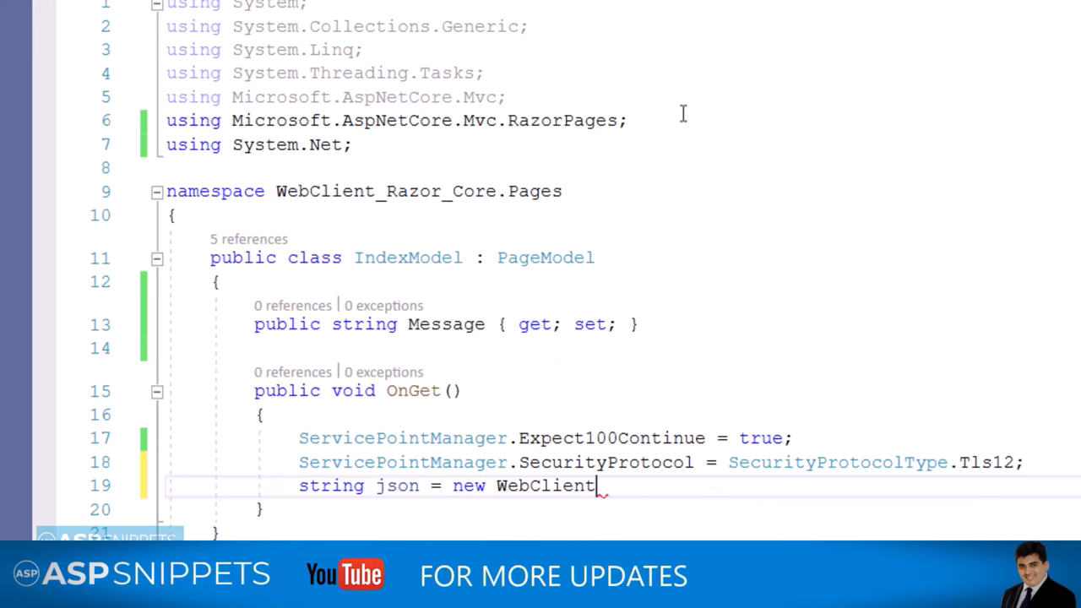
type("())")
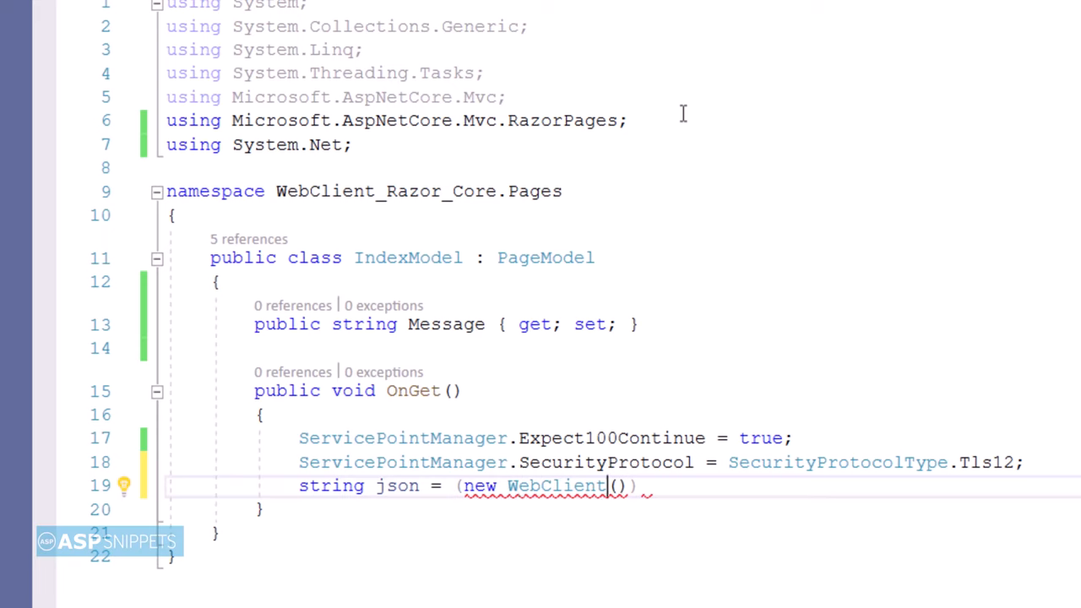
type(".d")
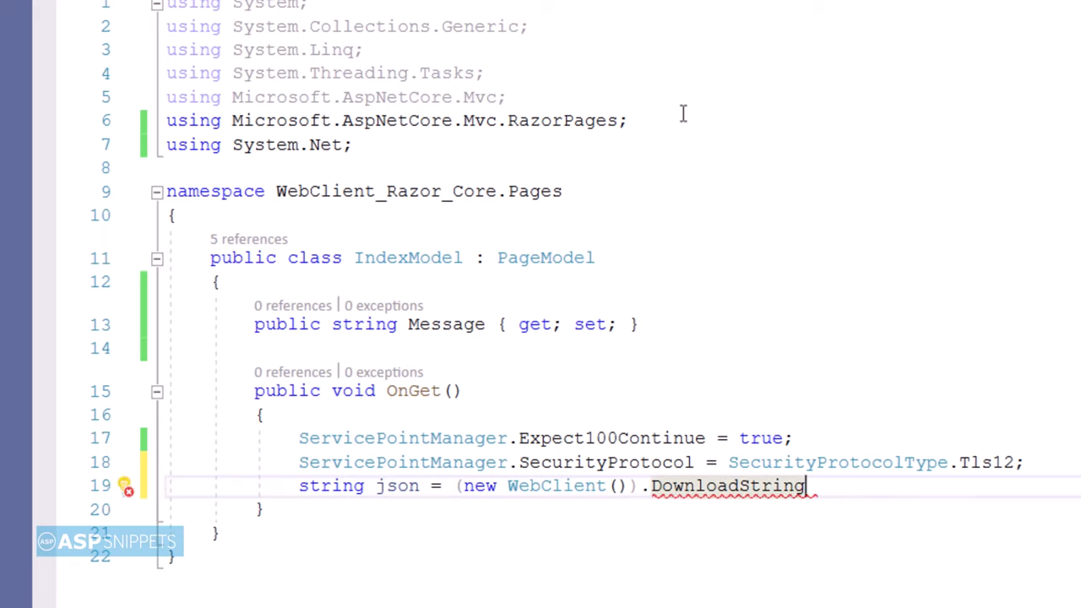
type("(\"\")")
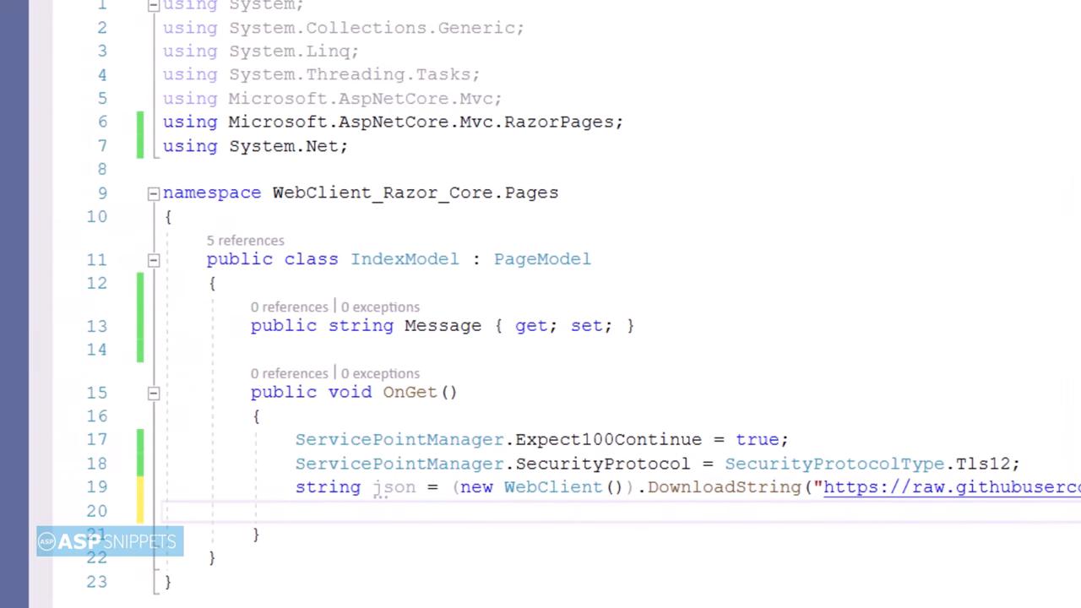
Assign this.Message = json, then move to the Index.cshtml markup
type("this.")
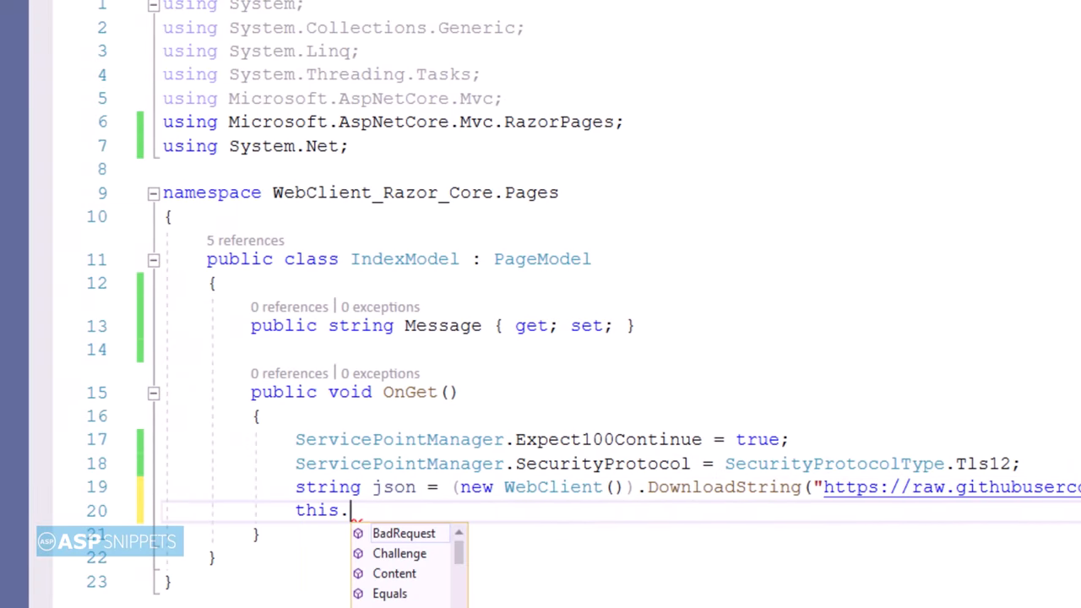
type("Message =")
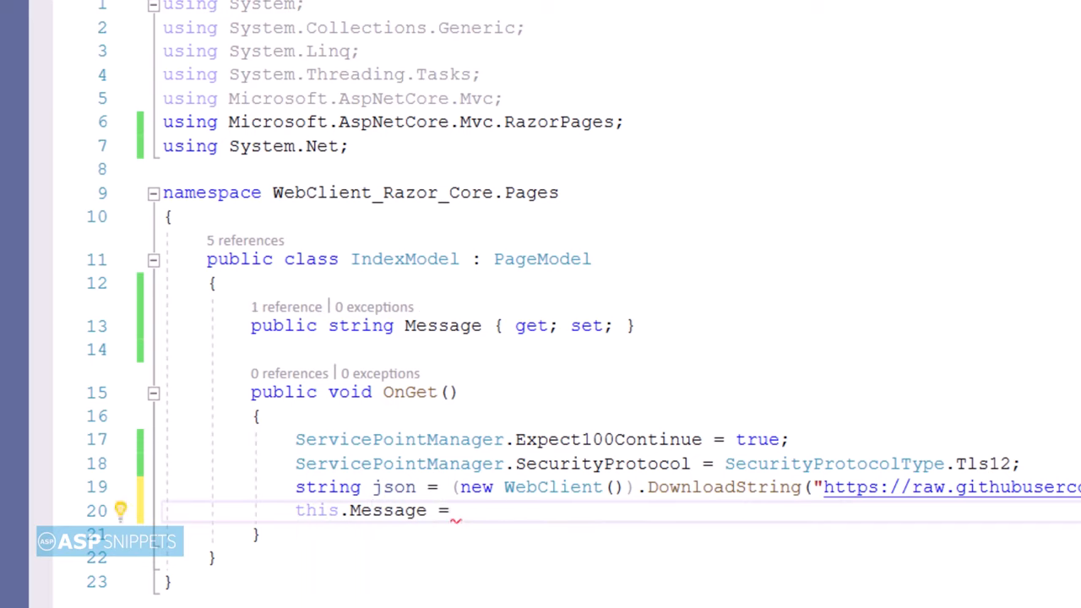
type("json;")
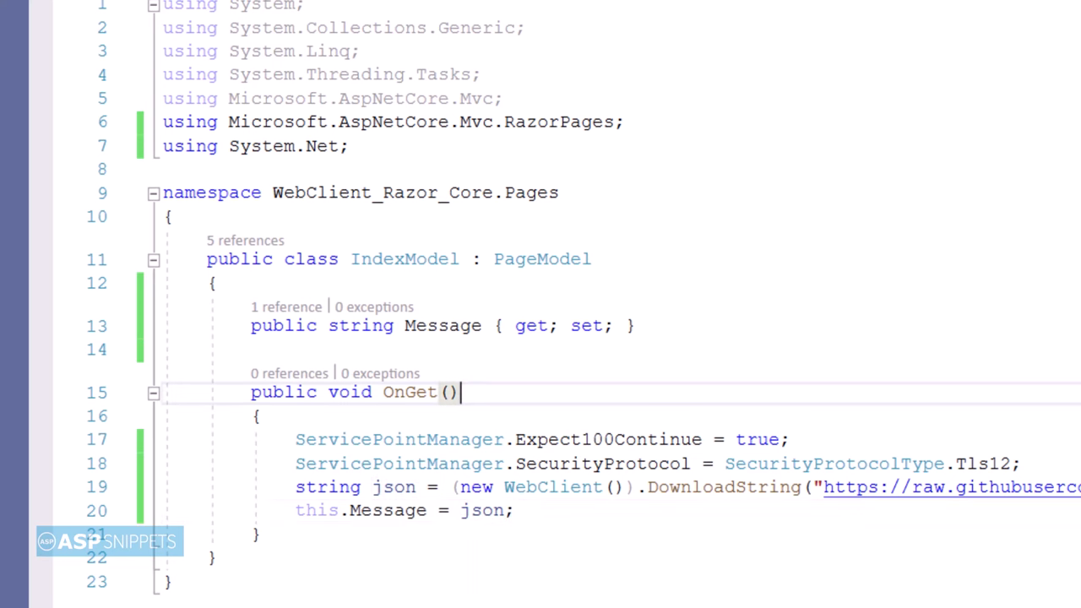
left_click(71, 85)
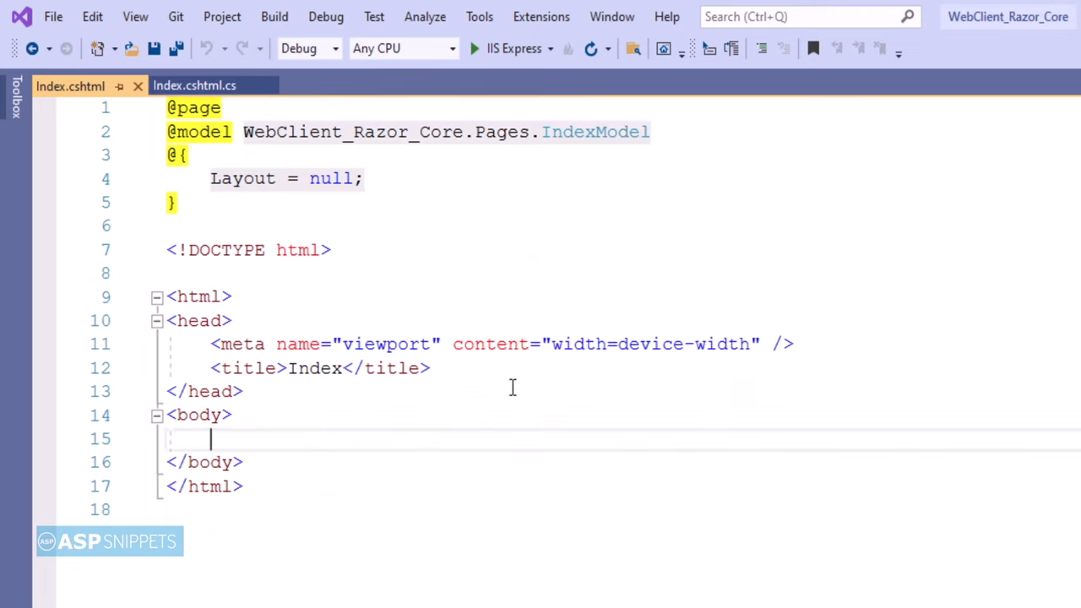
type("@M")
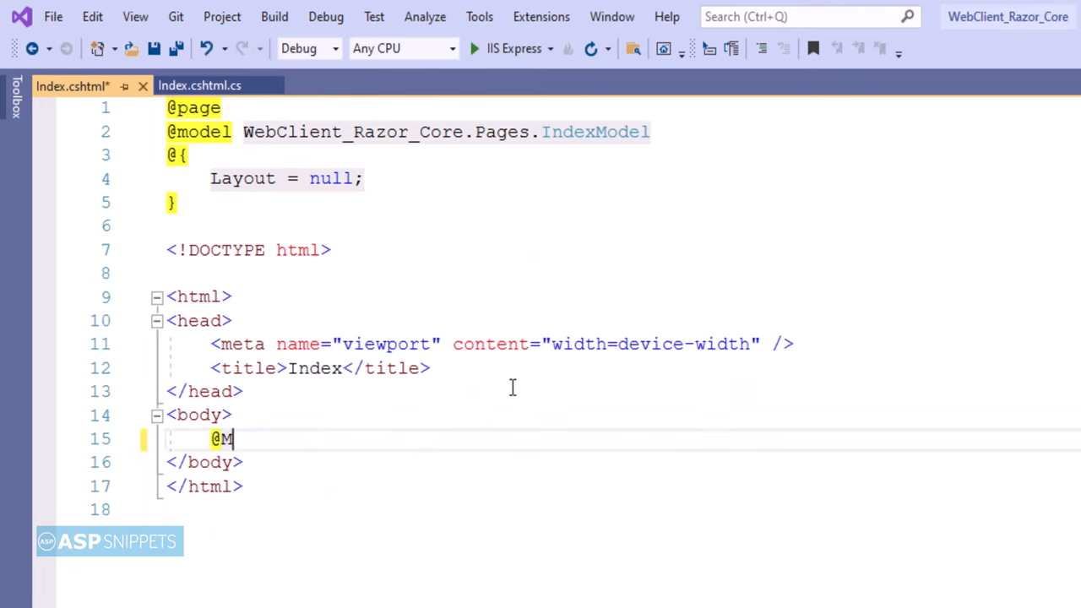
type("odel.Message")
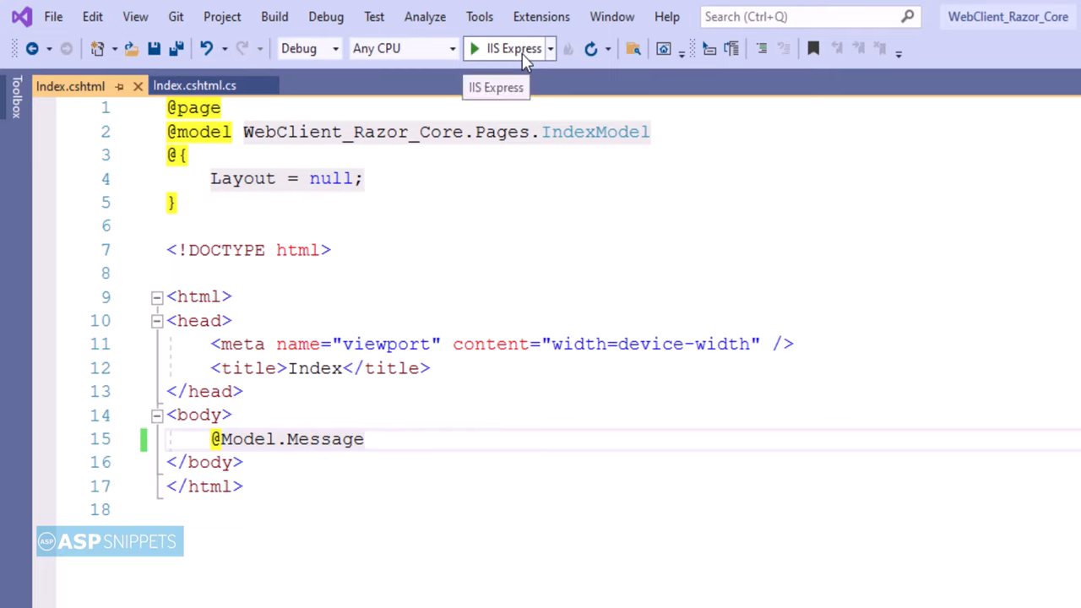
Launch the site with IIS Express so the localhost Index page begins loading in the browser
left_click(473, 48)
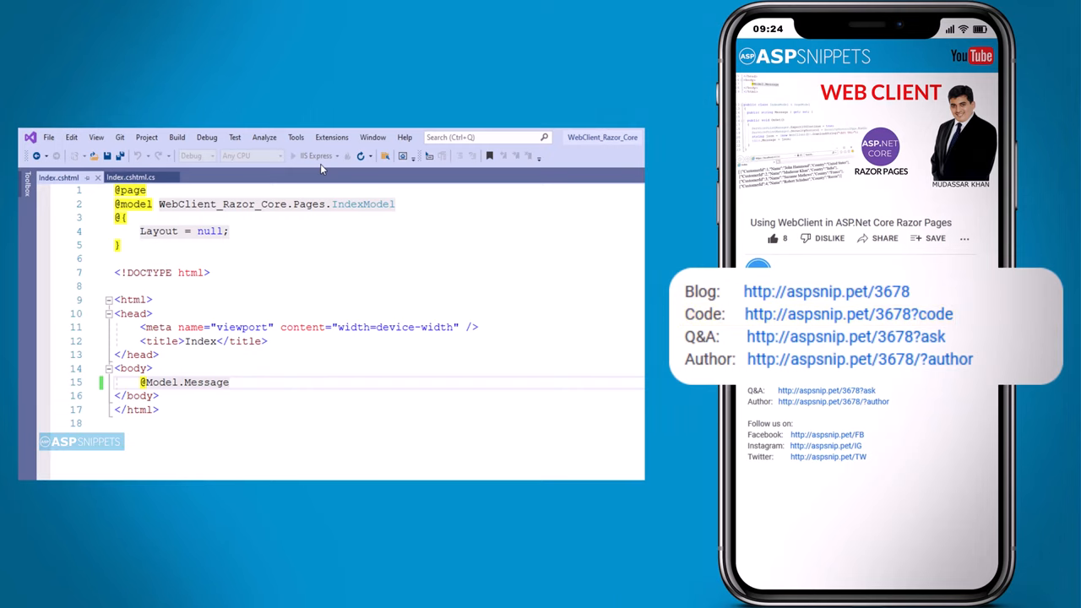
left_click(298, 156)
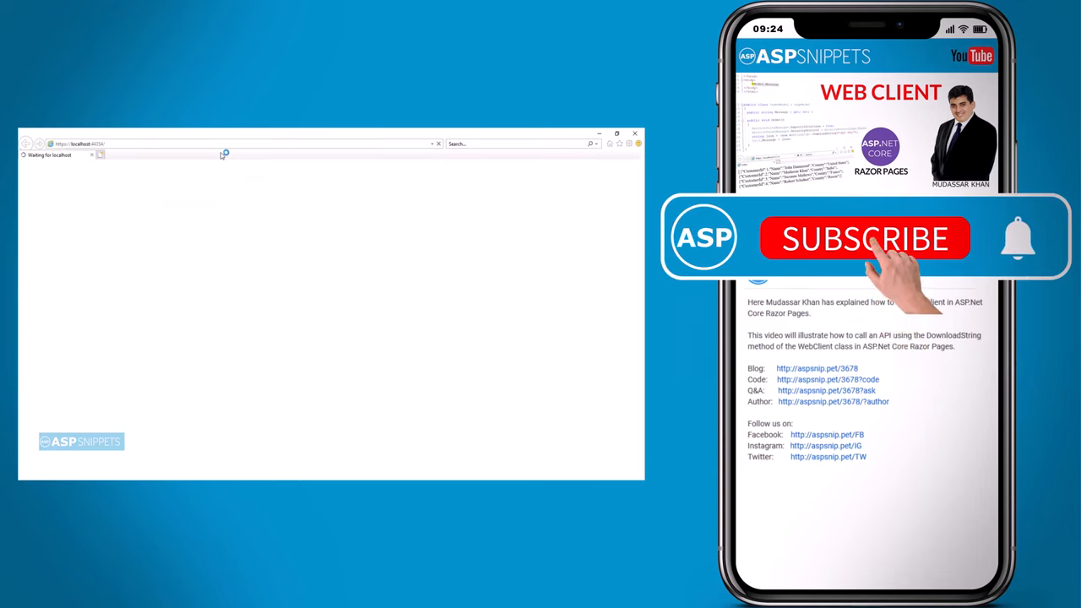
left_click(865, 240)
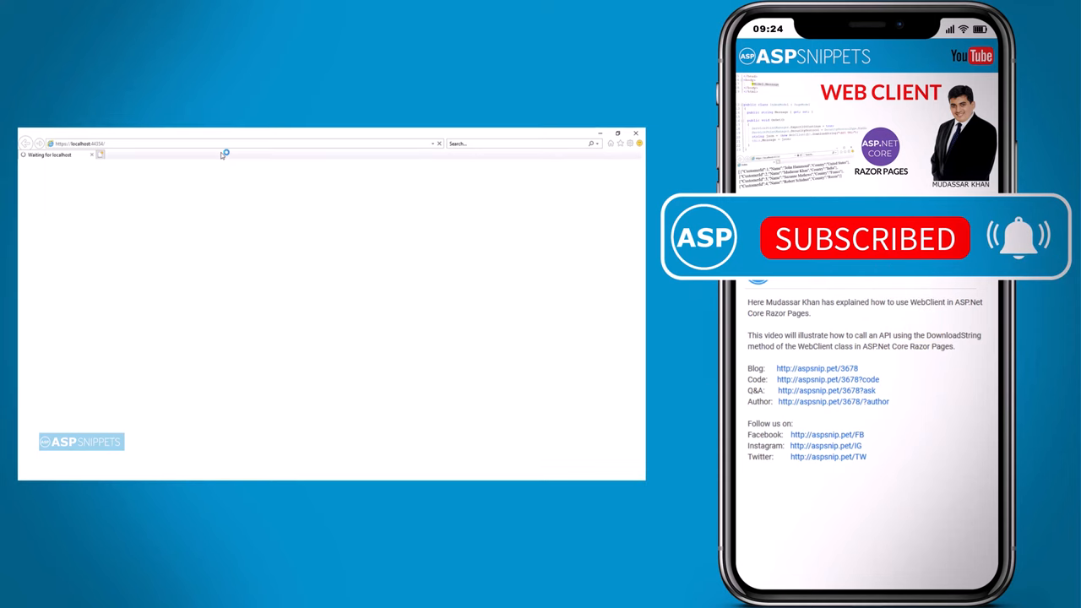